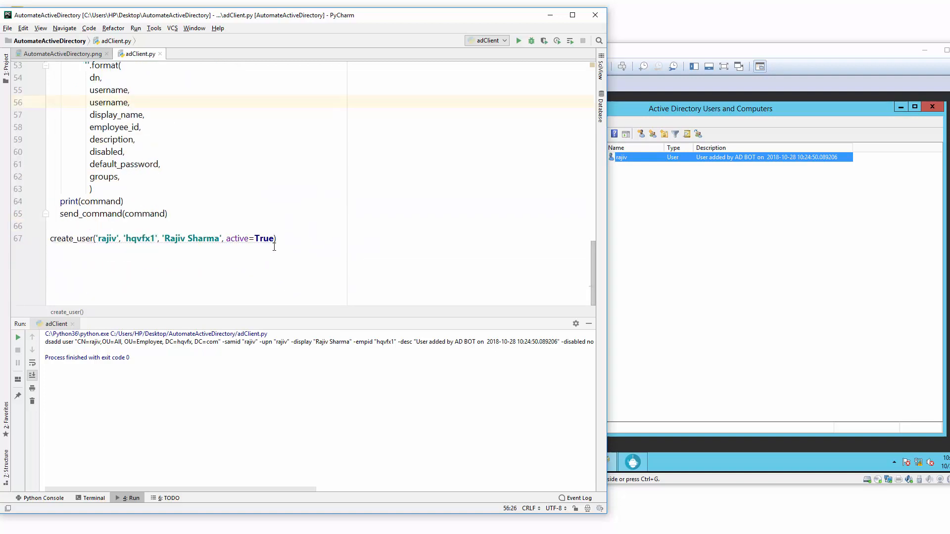
mouse_move(67, 235)
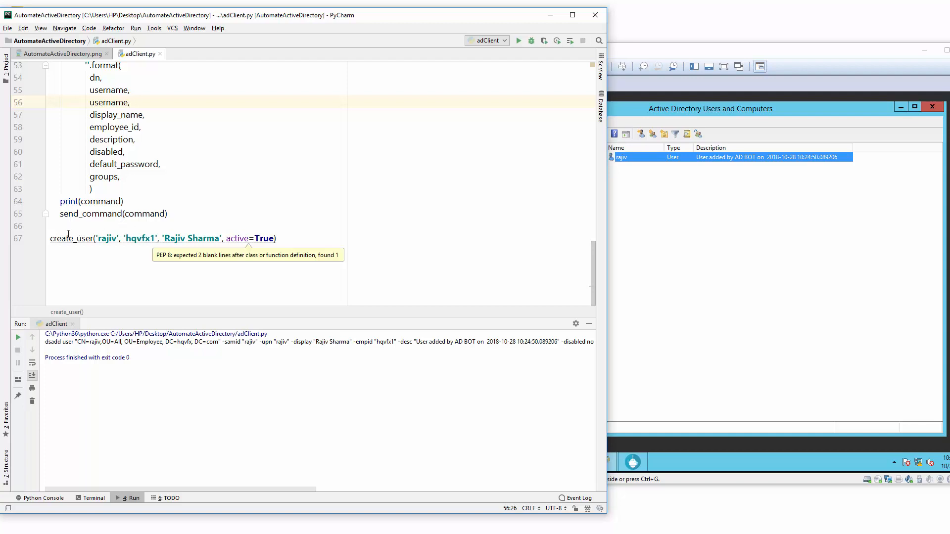
Step: Paste the manage_user(username, mode) function with dsmod/dsrm commands after send_command in adClient.py
double_click(107, 238)
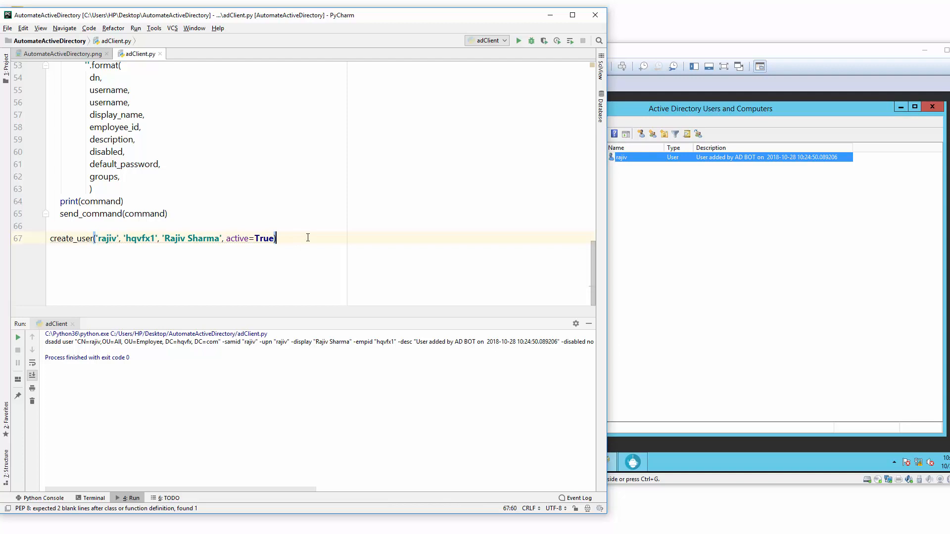
click(51, 226)
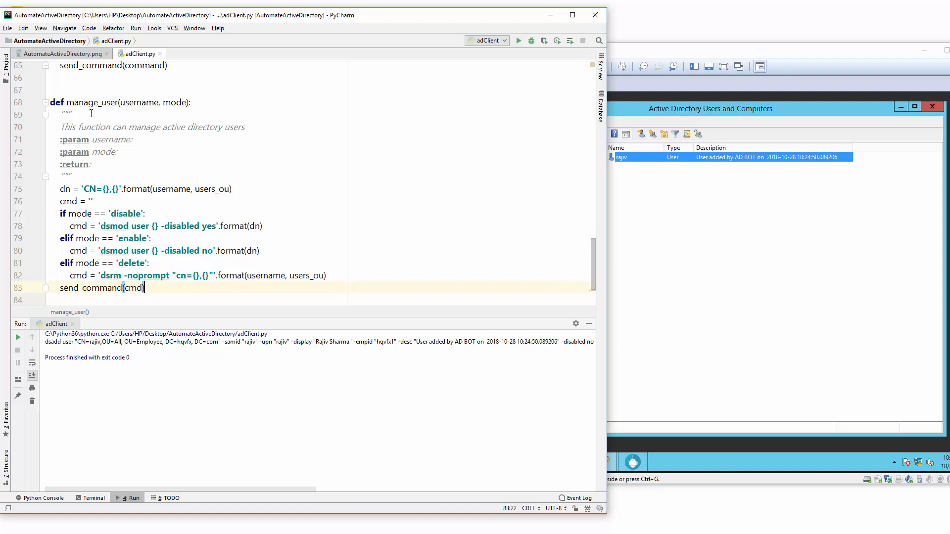
double_click(92, 102)
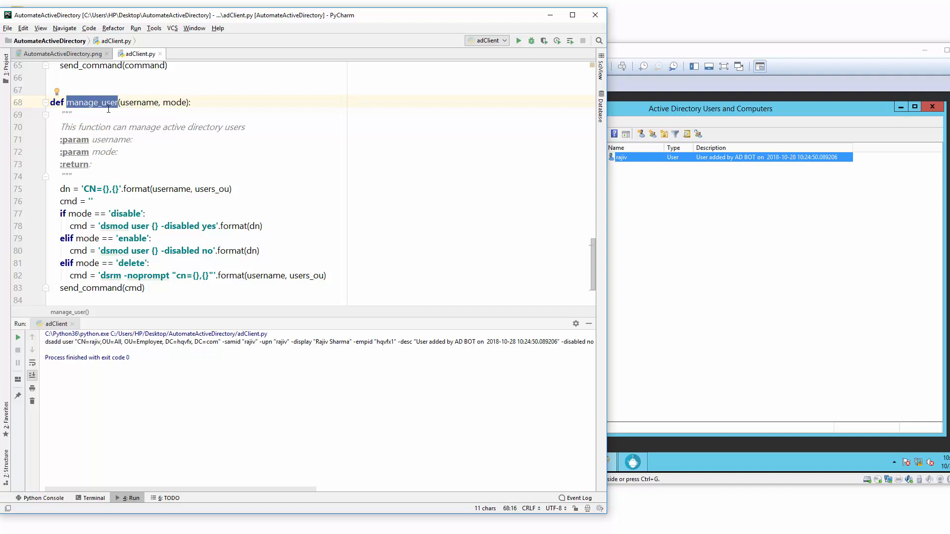
click(135, 102)
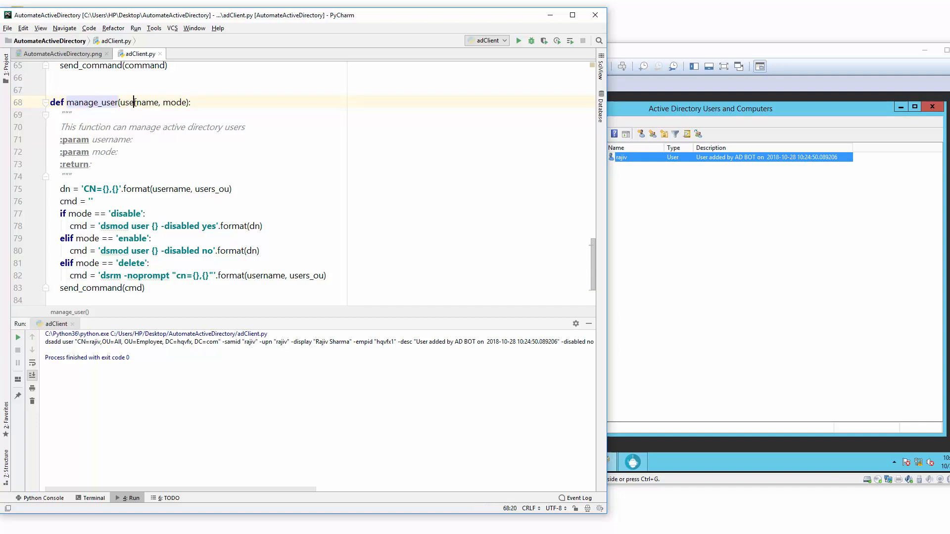
double_click(175, 102)
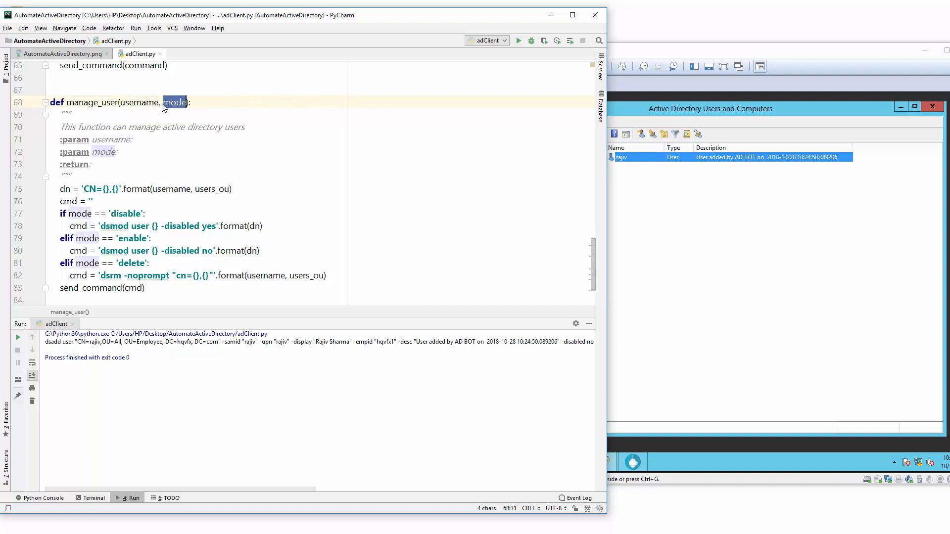
double_click(139, 103)
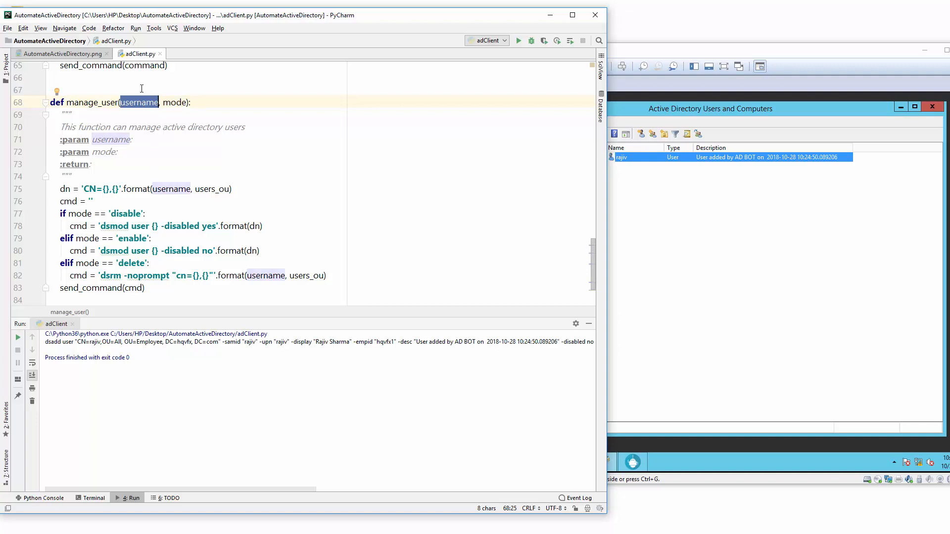
mouse_move(283, 160)
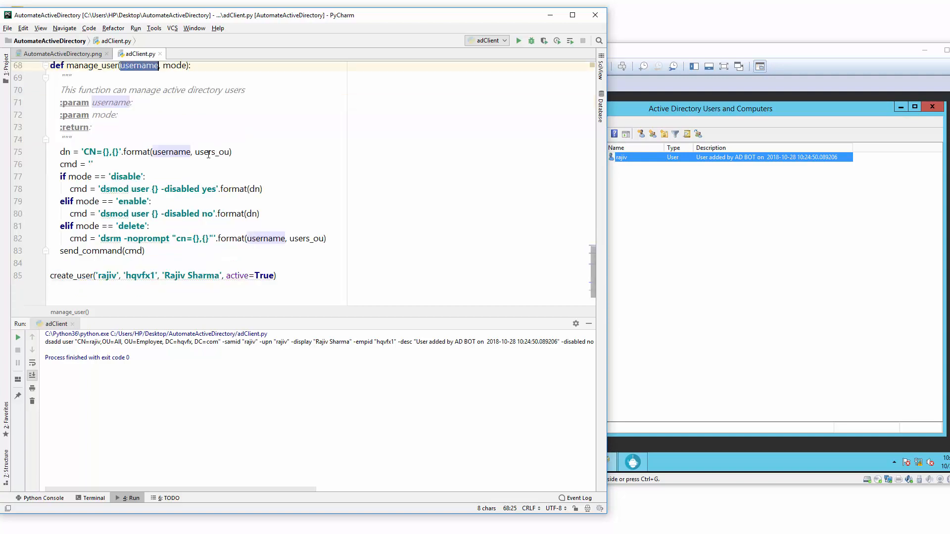
double_click(126, 177)
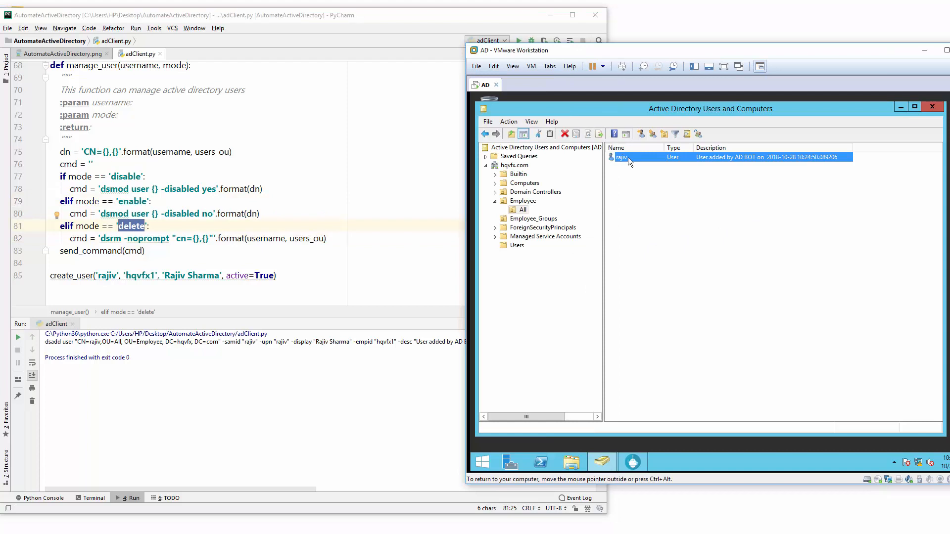
mouse_move(285, 157)
text(manage_user('rajiv', mode='disable'))
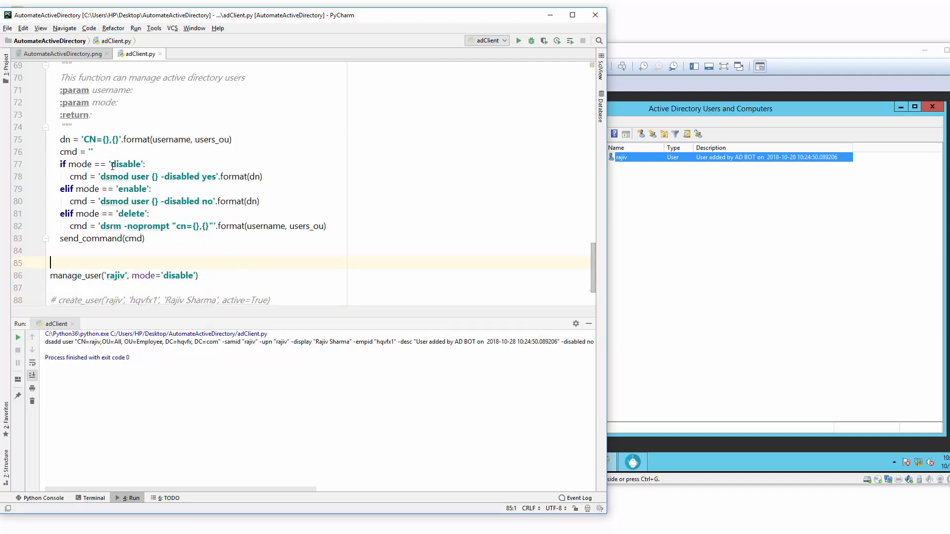
Step: Examine the disable mode value, the dn line and the users_ou variable in manage_user
double_click(126, 164)
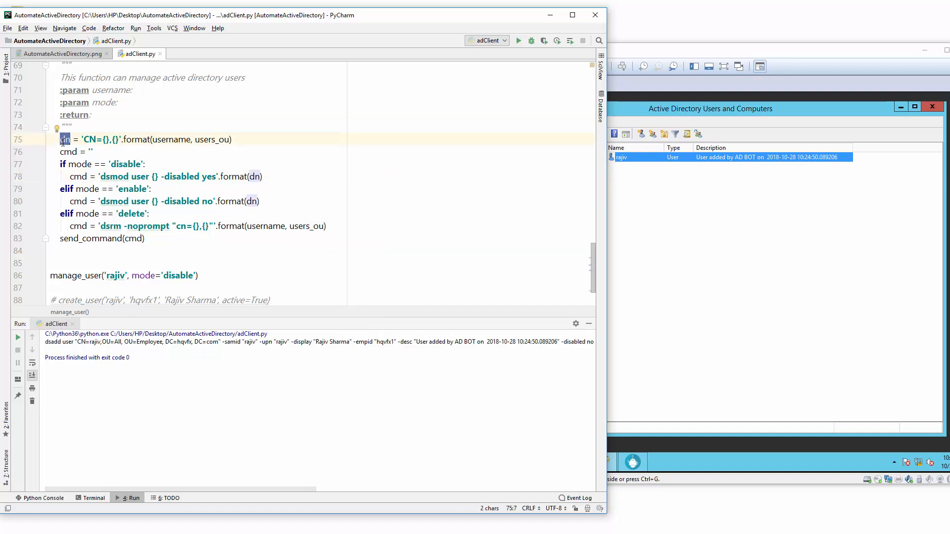
click(94, 140)
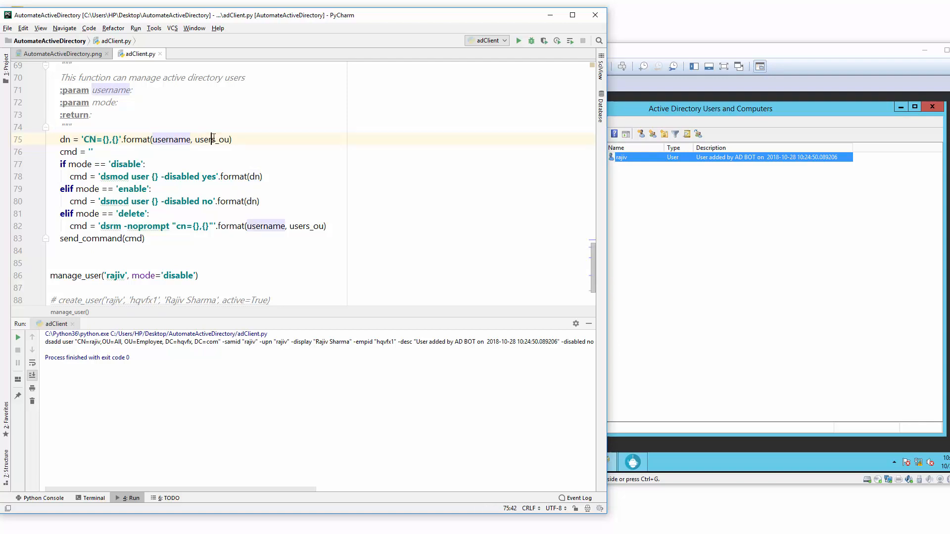
double_click(212, 139)
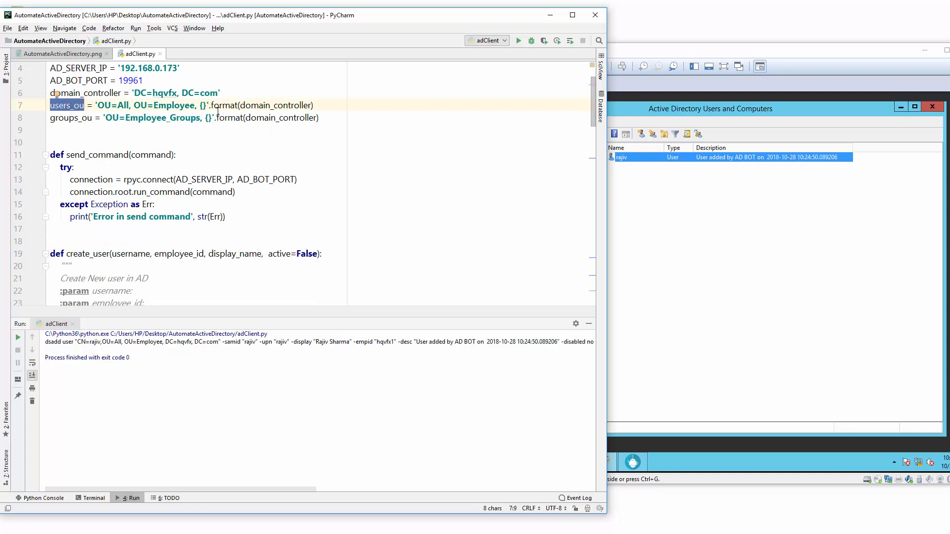
Step: Review users_ou and its use inside manage_user, then run adClient.py to disable rajiv
scroll(up, 3)
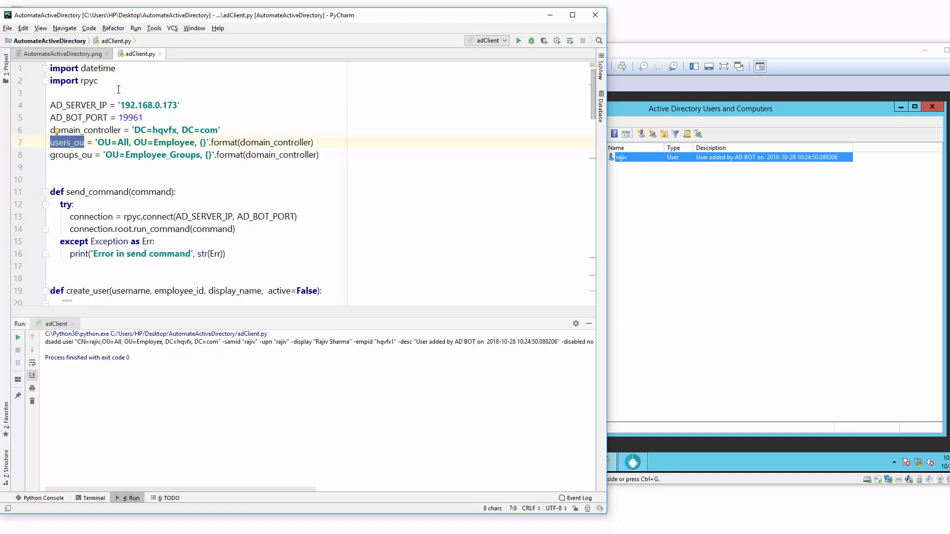
scroll(down, 3)
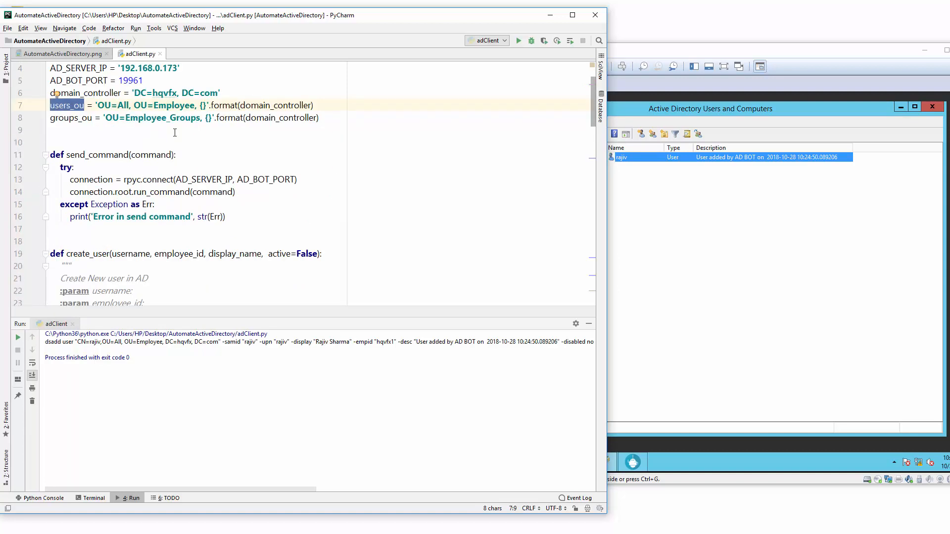
scroll(down, 3)
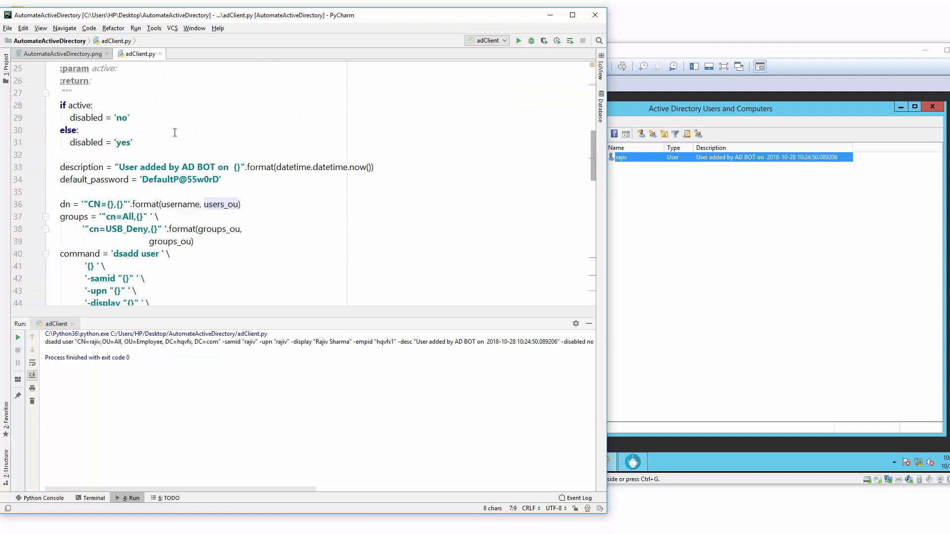
scroll(down, 3)
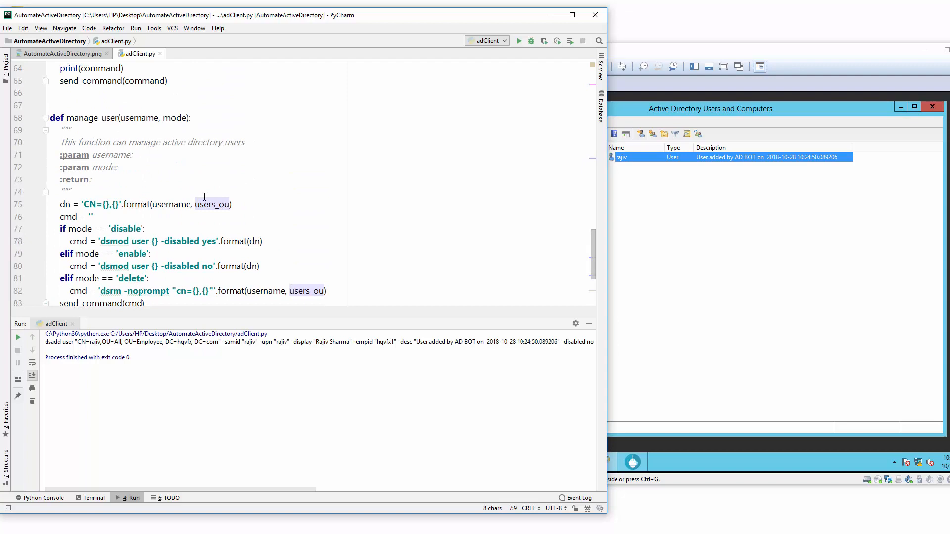
double_click(211, 204)
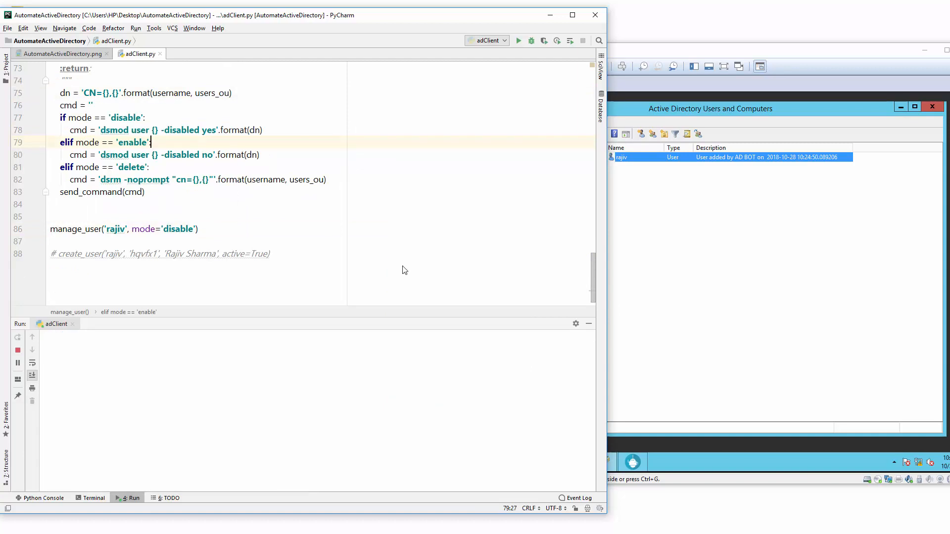
Step: Switch to the VM's Active Directory Users and Computers and refresh the user list
click(519, 41)
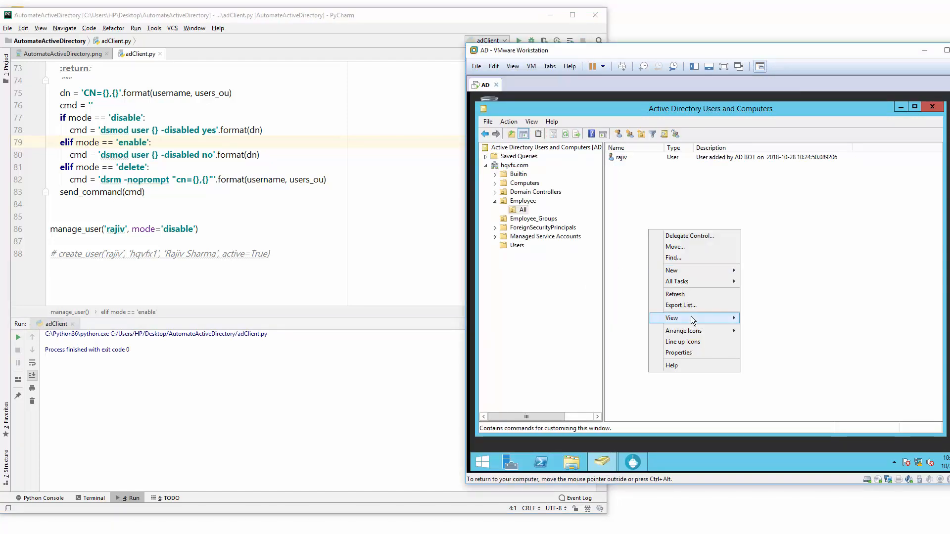
click(671, 266)
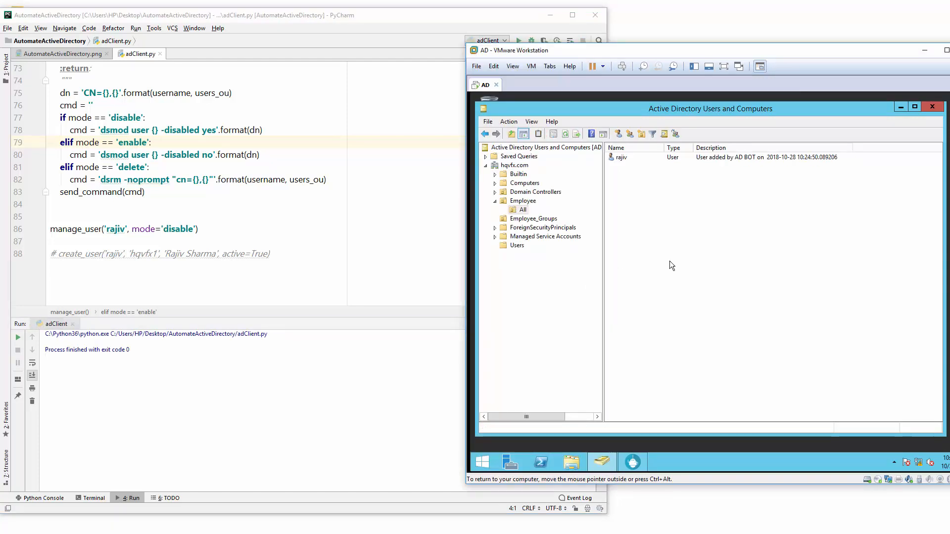
right_click(672, 265)
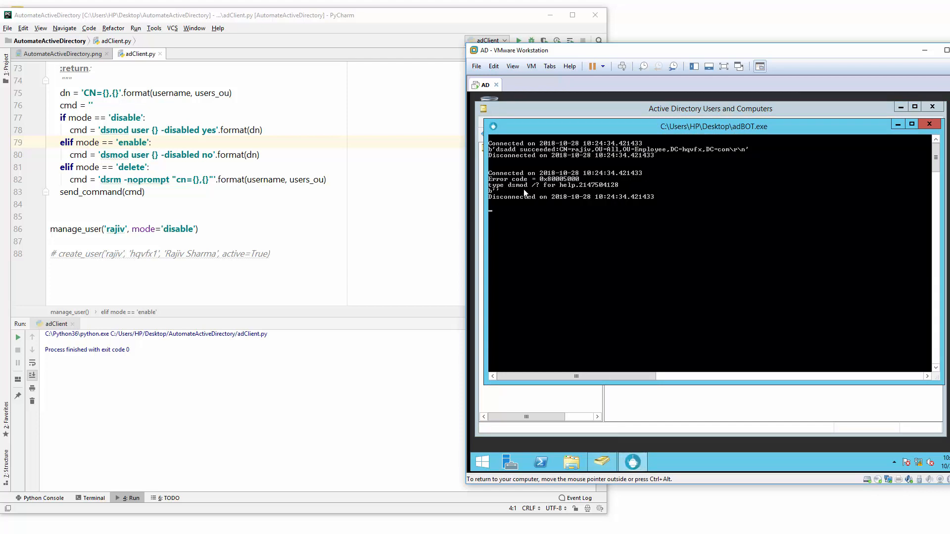
mouse_move(591, 201)
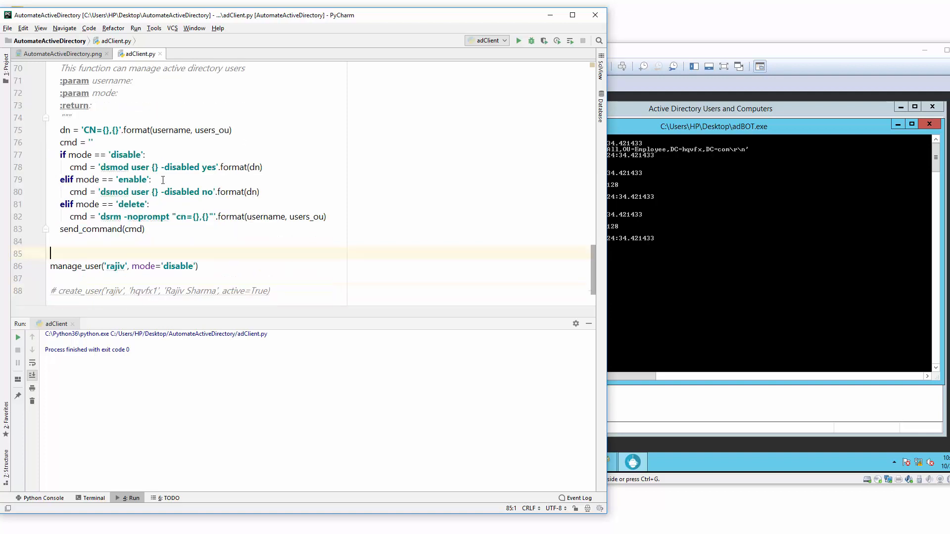
Step: Add print(dn) and change {} to "{}" in the disable and enable dsmod commands
click(318, 179)
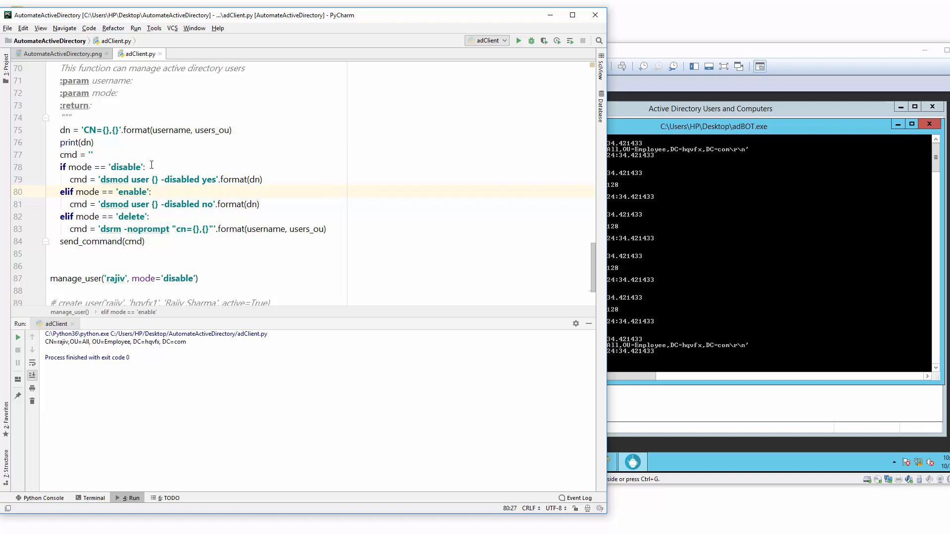
double_click(64, 129)
text(")
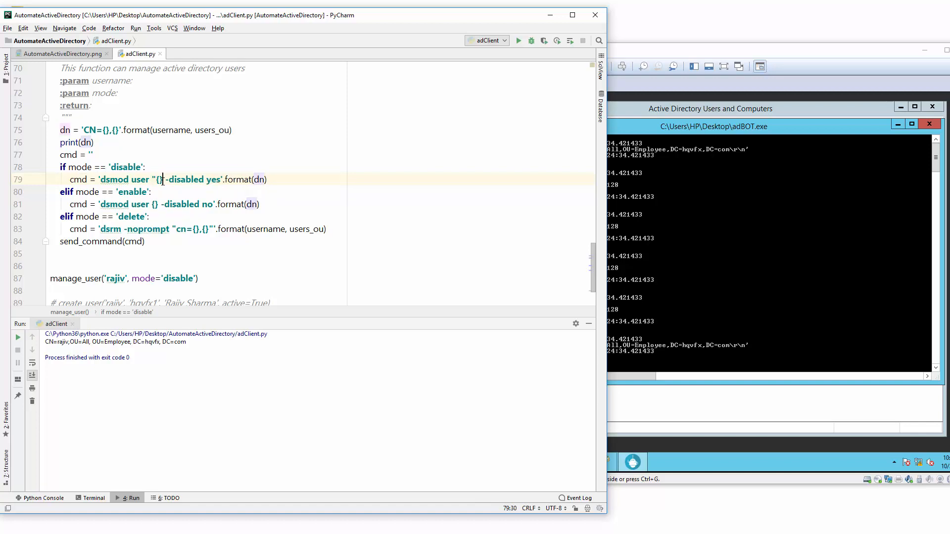
click(155, 204)
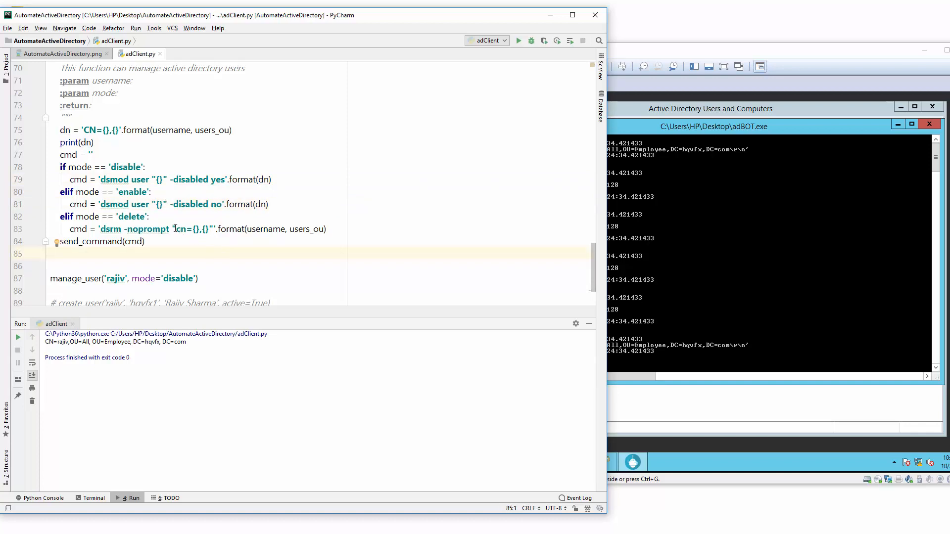
double_click(111, 229)
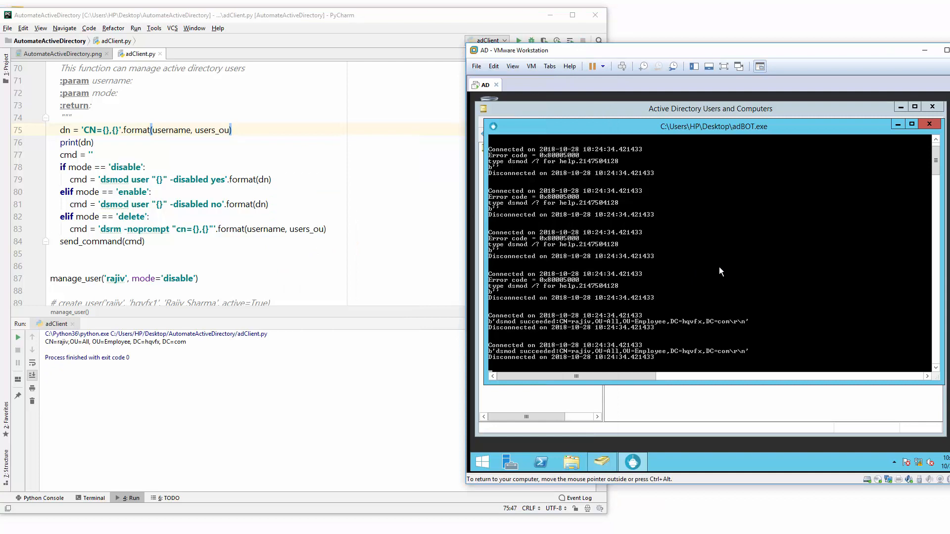
mouse_move(543, 357)
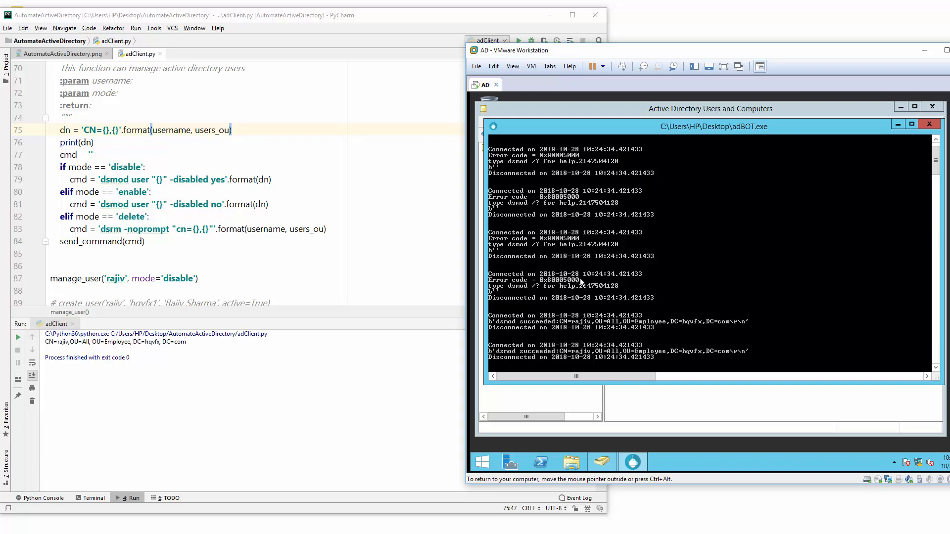
mouse_move(869, 136)
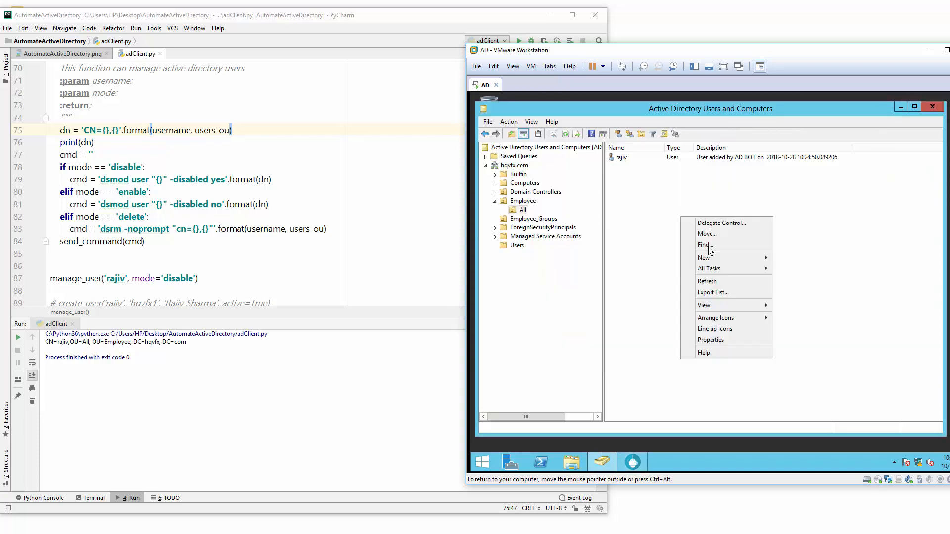
Step: Refresh the ADUC user list and select rajiv to check the account
click(713, 286)
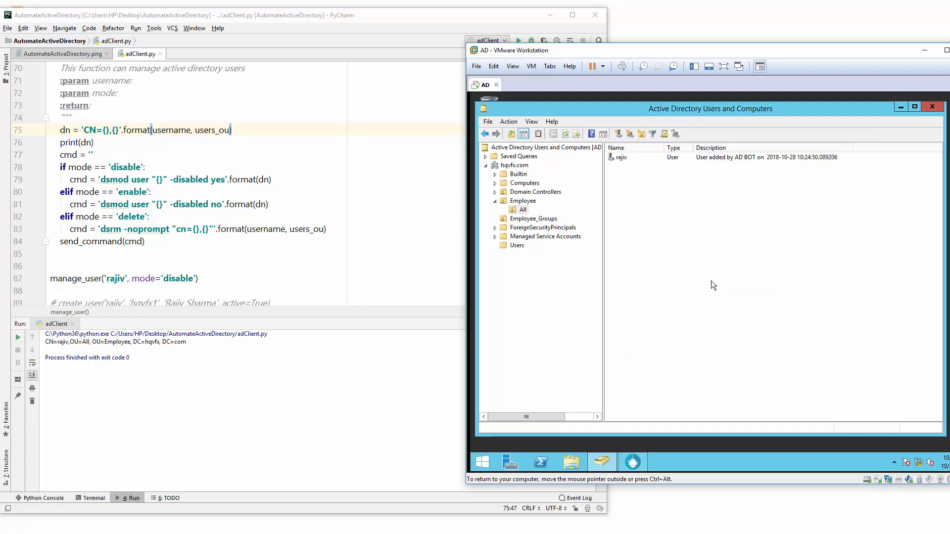
click(620, 157)
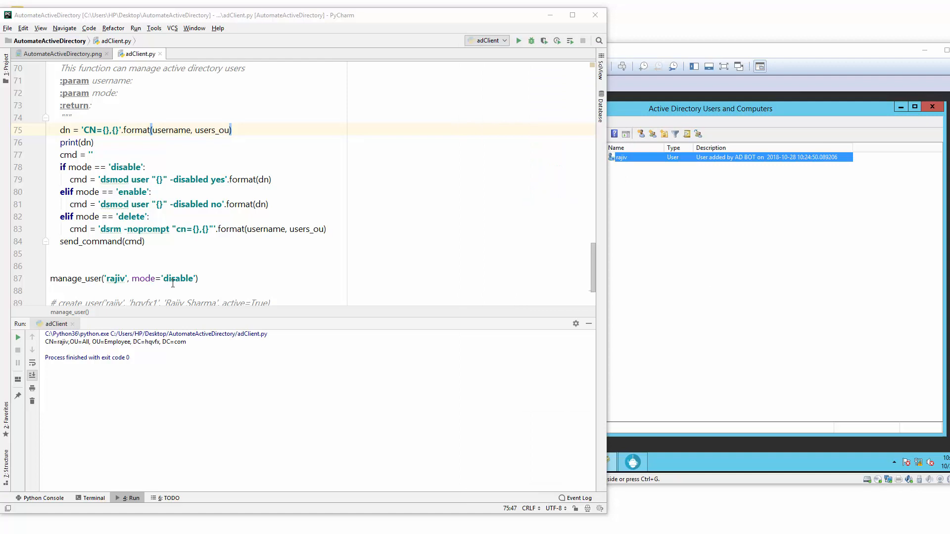
Step: Change the rajiv call to mode='enable' and remove the print(dn) line
text(en)
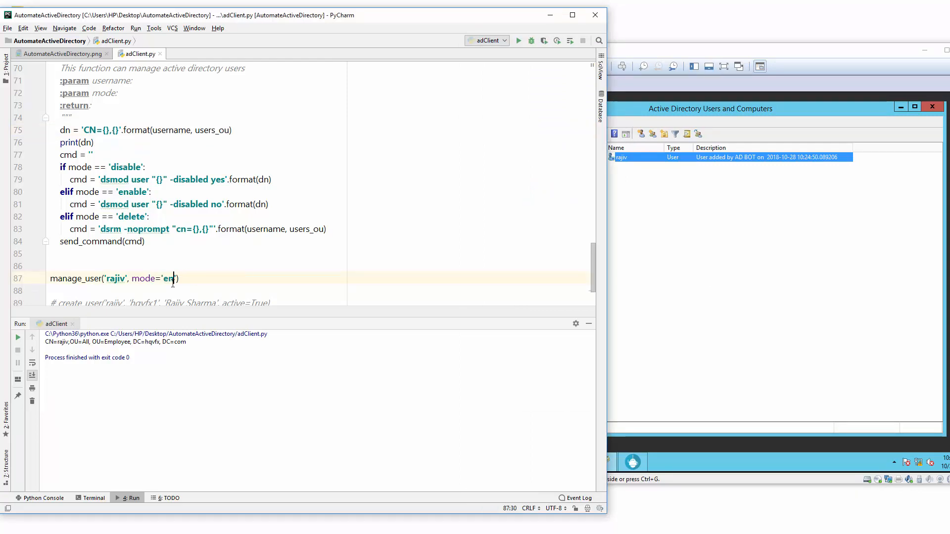
text(able)
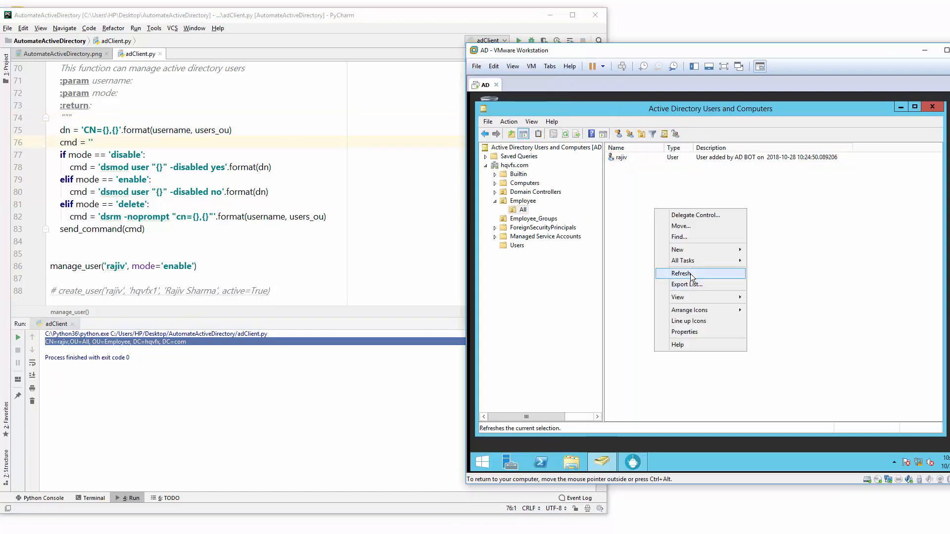
Step: Refresh ADUC, select rajiv, then set the manage_user call's mode to 'delete'
click(681, 273)
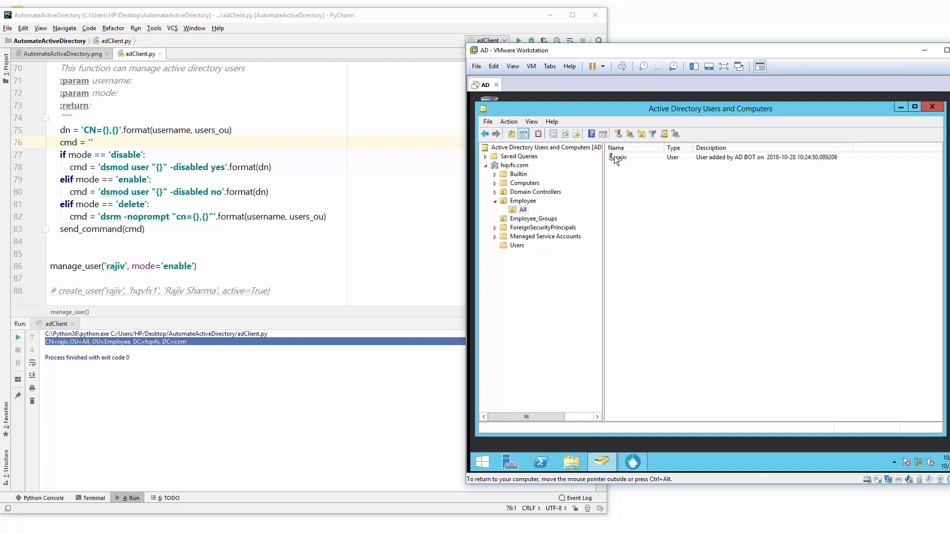
click(621, 157)
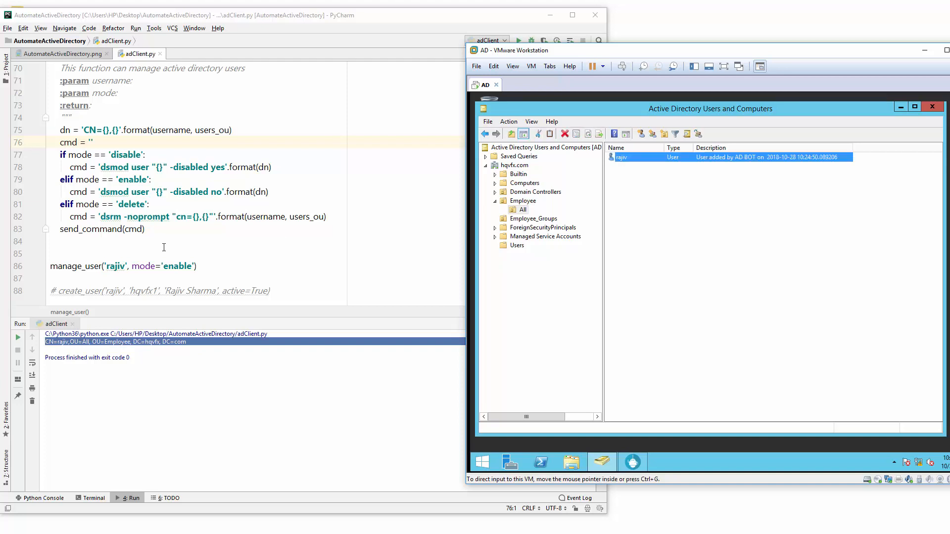
mouse_move(144, 268)
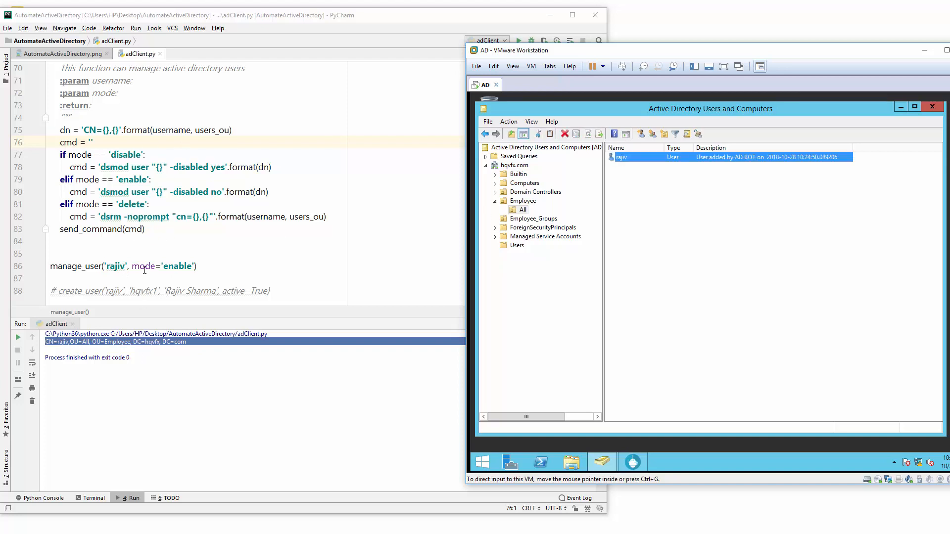
text(delete)
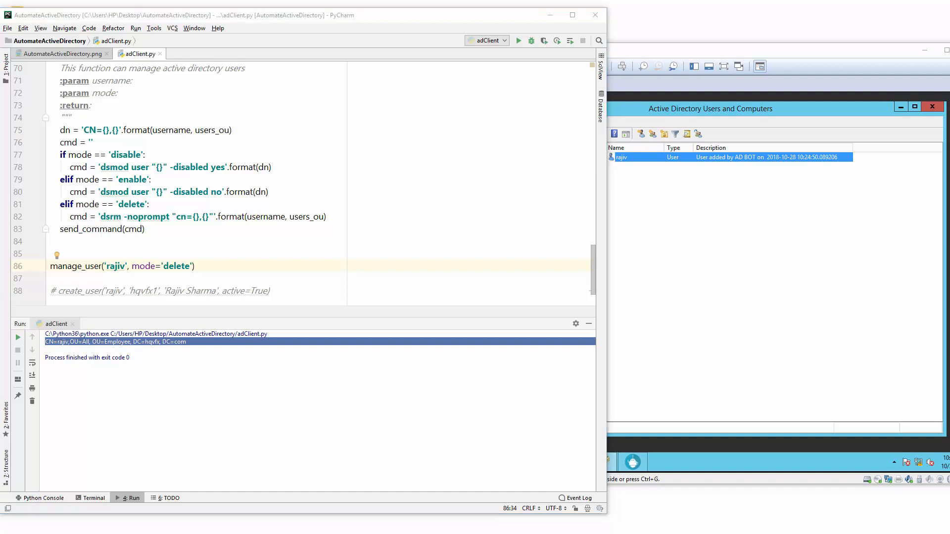
mouse_move(672, 244)
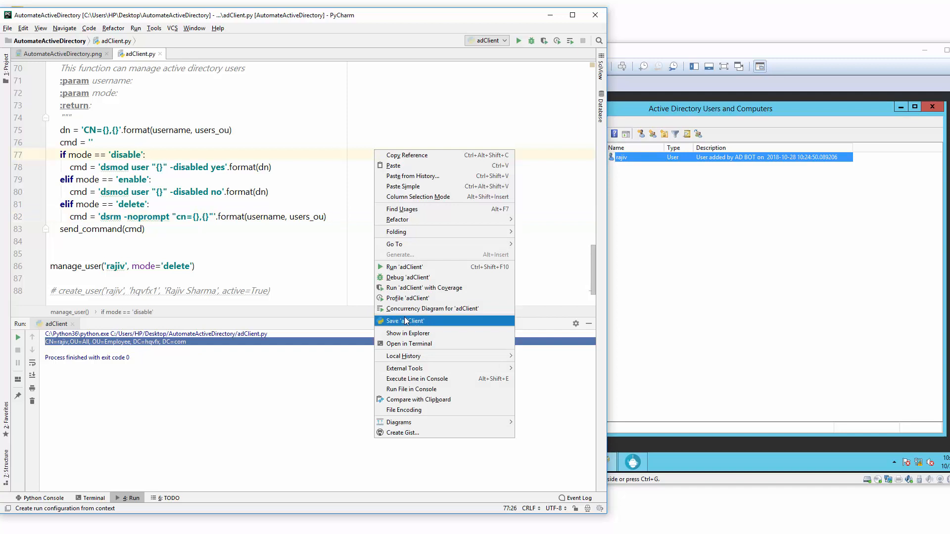
mouse_move(405, 267)
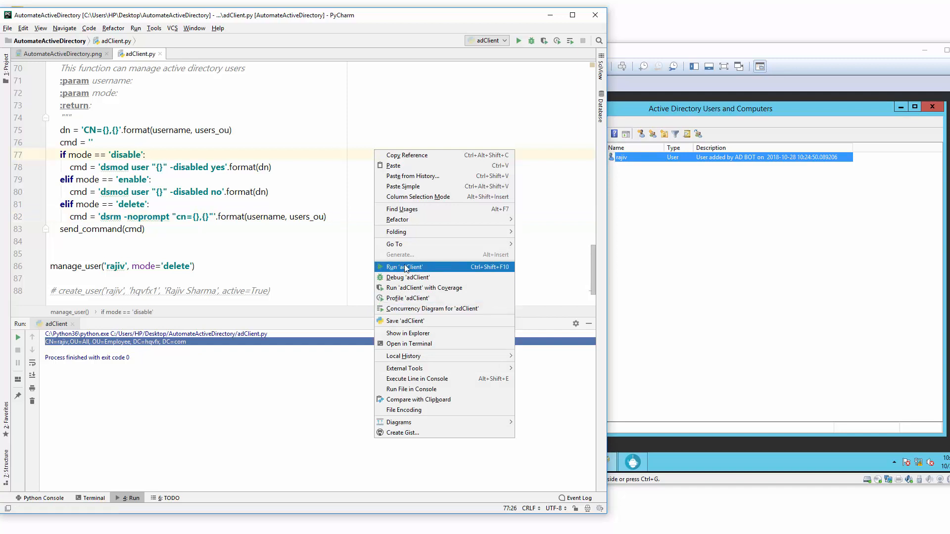